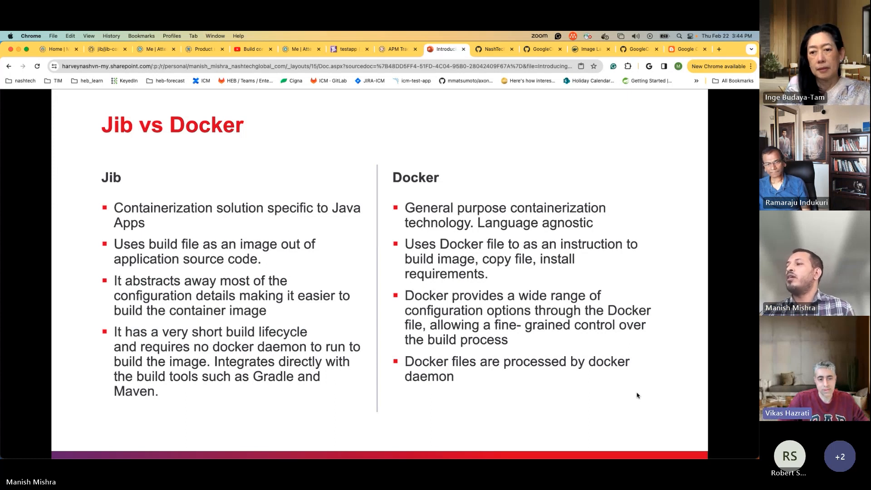
{"action": "mouse_move", "coordinate": [615, 407]}
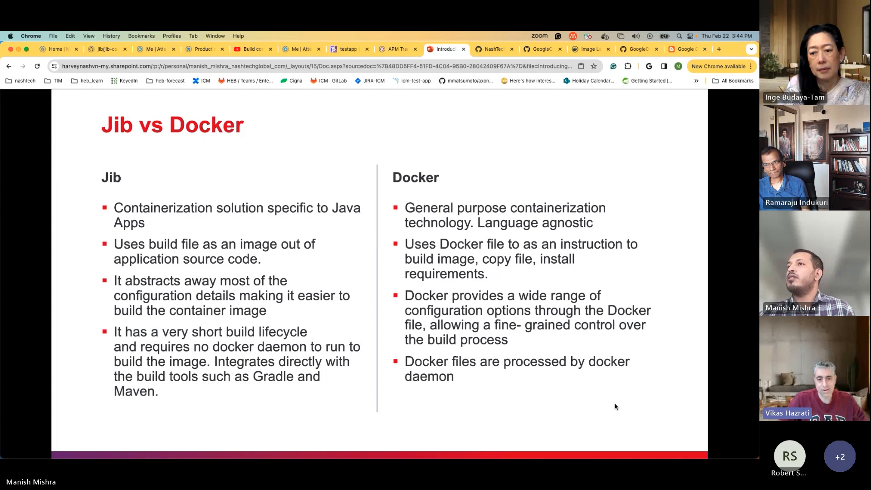
{"action": "mouse_move", "coordinate": [521, 409]}
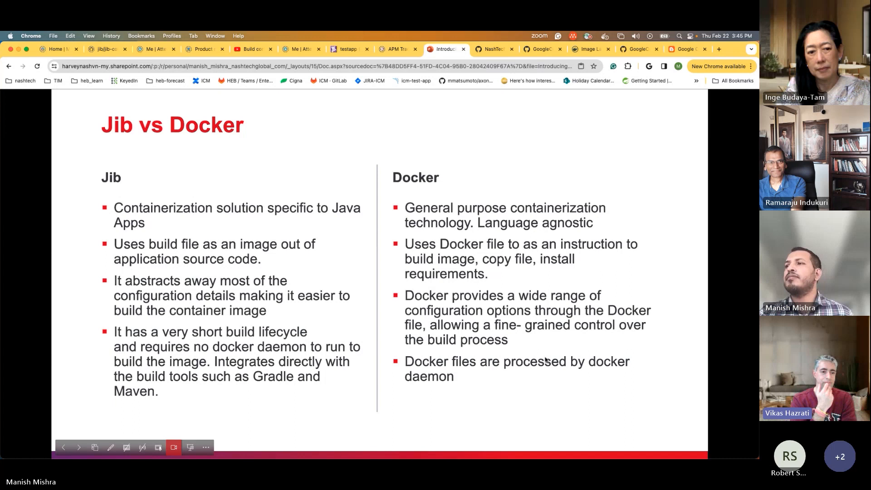
Advance to the References slide, then switch to the GoogleContainerTools/distroless GitHub repository
{"action": "left_click", "coordinate": [79, 447]}
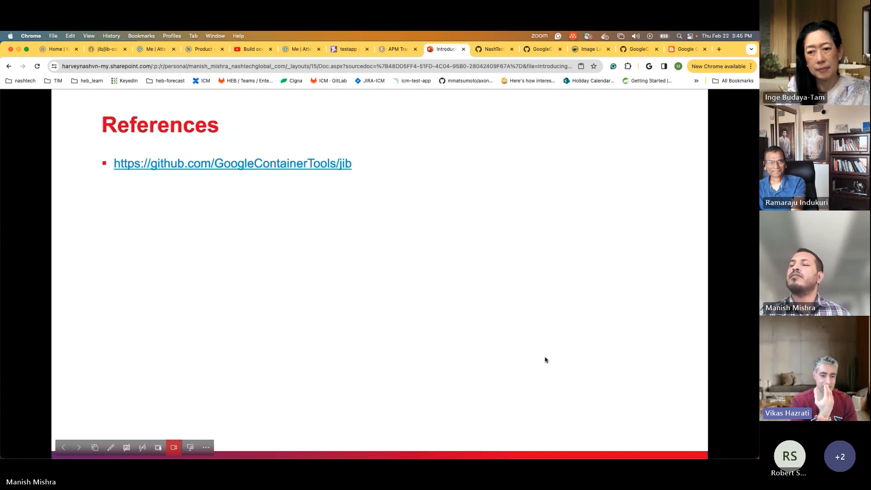
{"action": "left_click", "coordinate": [64, 447]}
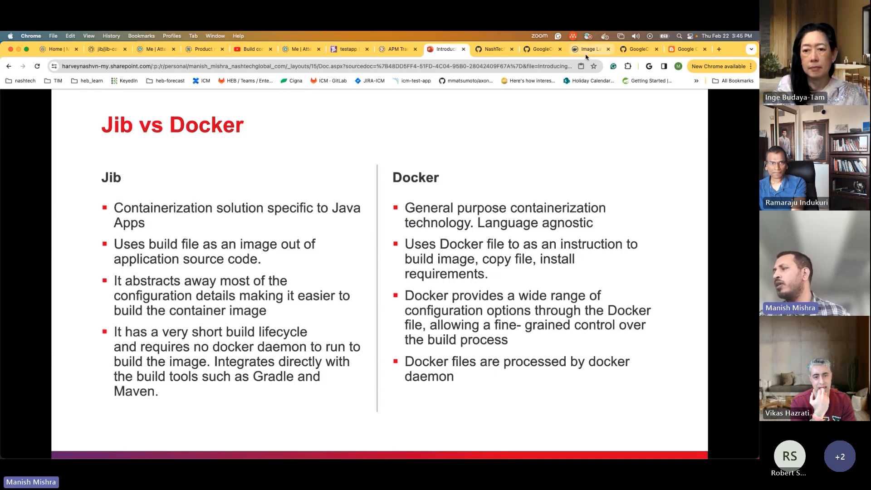
{"action": "mouse_move", "coordinate": [539, 252]}
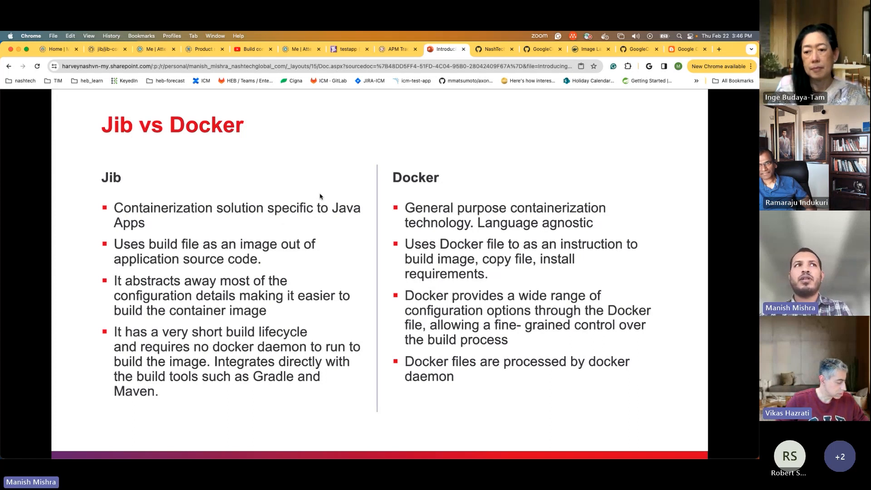
{"action": "mouse_move", "coordinate": [333, 305]}
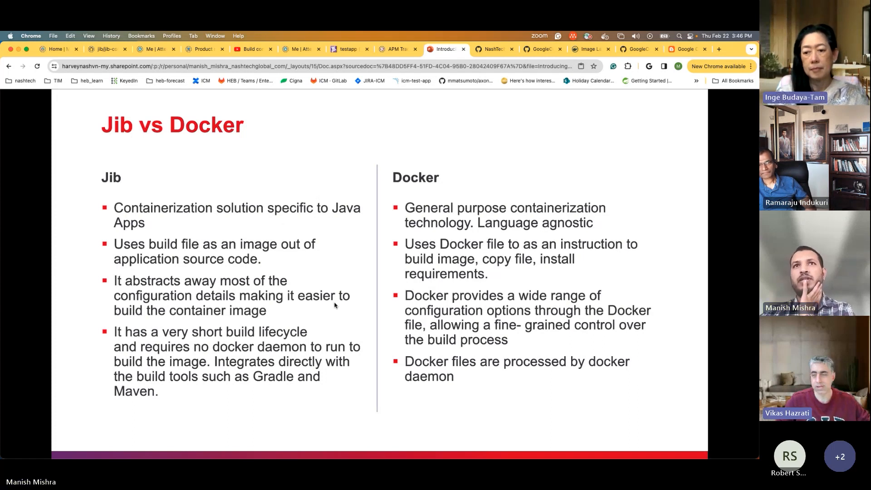
{"action": "mouse_move", "coordinate": [336, 415]}
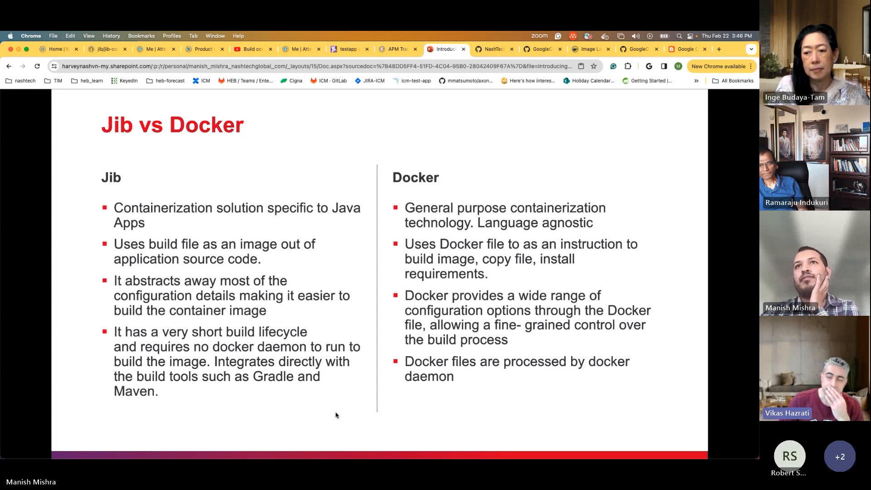
{"action": "mouse_move", "coordinate": [460, 375]}
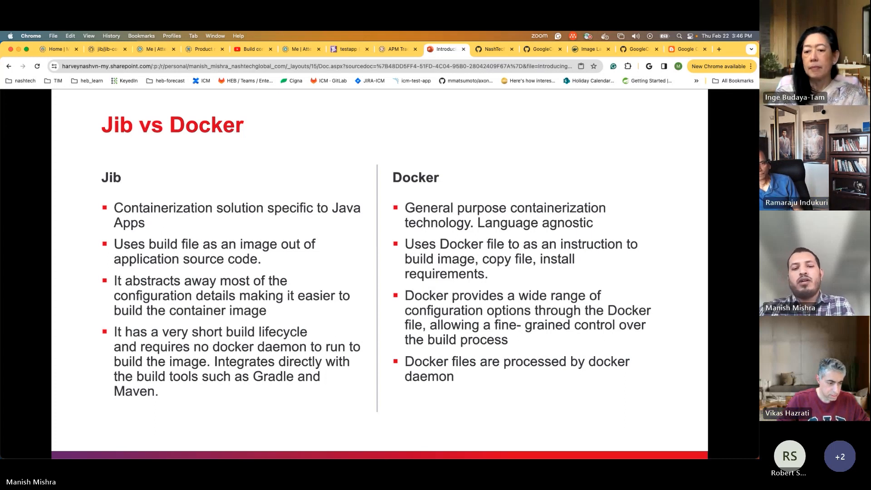
{"action": "mouse_move", "coordinate": [492, 457]}
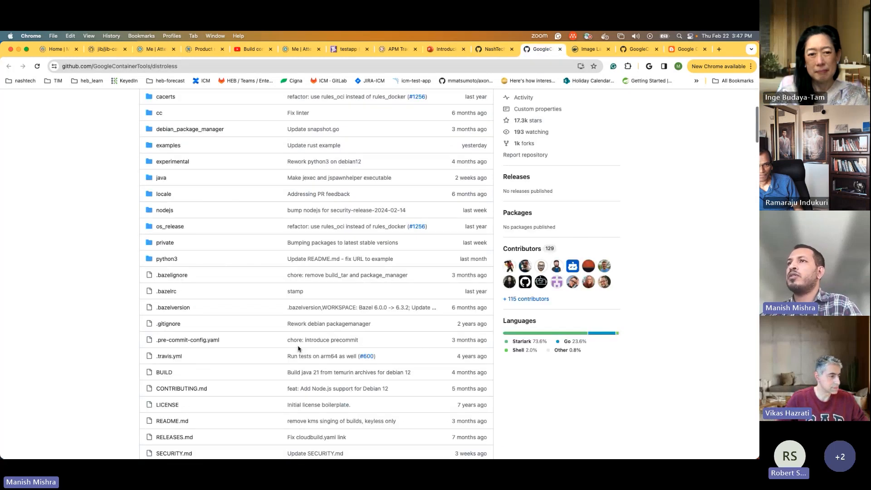
Return from the distroless repository to the References slide with the Jib GitHub link
{"action": "scroll", "scroll_direction": "up", "scroll_amount": 3}
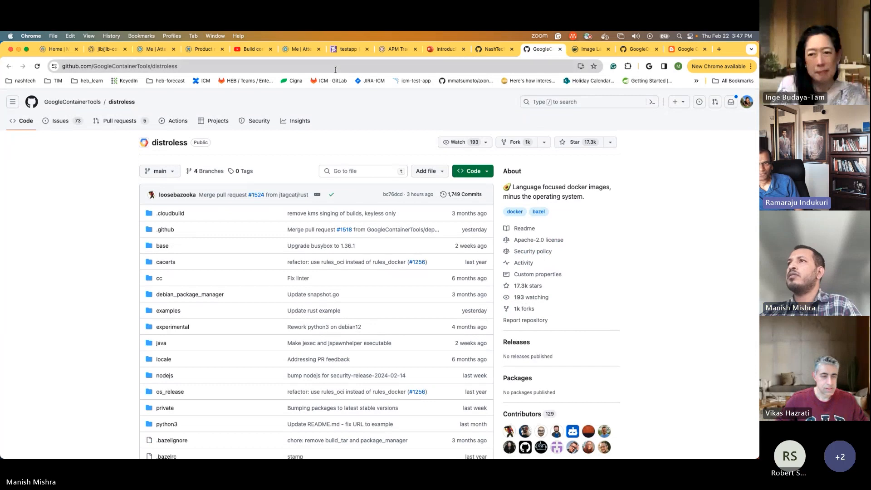
{"action": "left_click", "coordinate": [445, 49]}
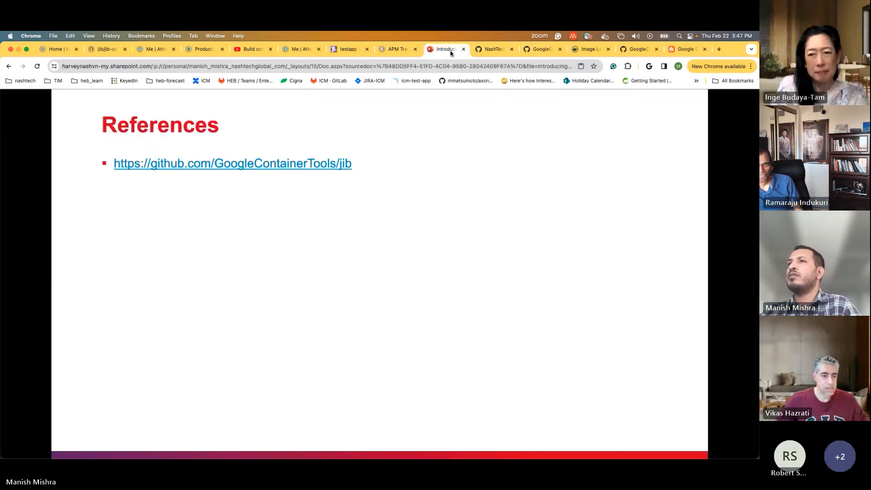
{"action": "mouse_move", "coordinate": [566, 331]}
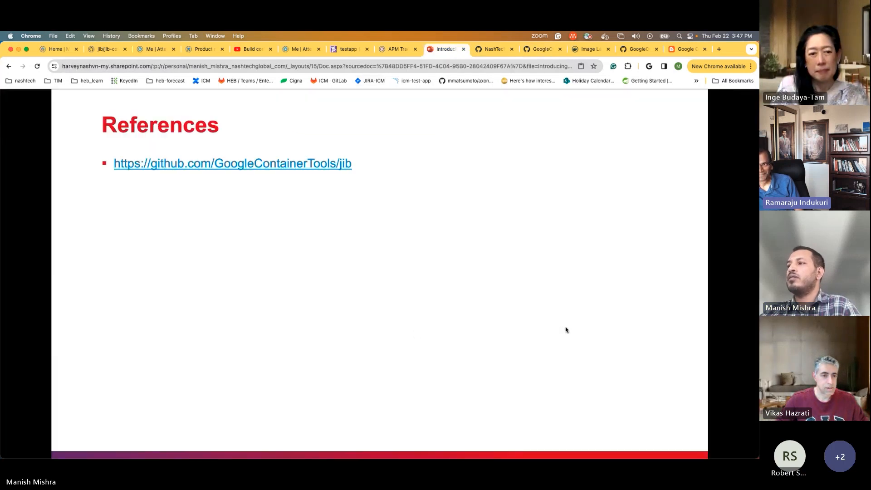
{"action": "mouse_move", "coordinate": [557, 292]}
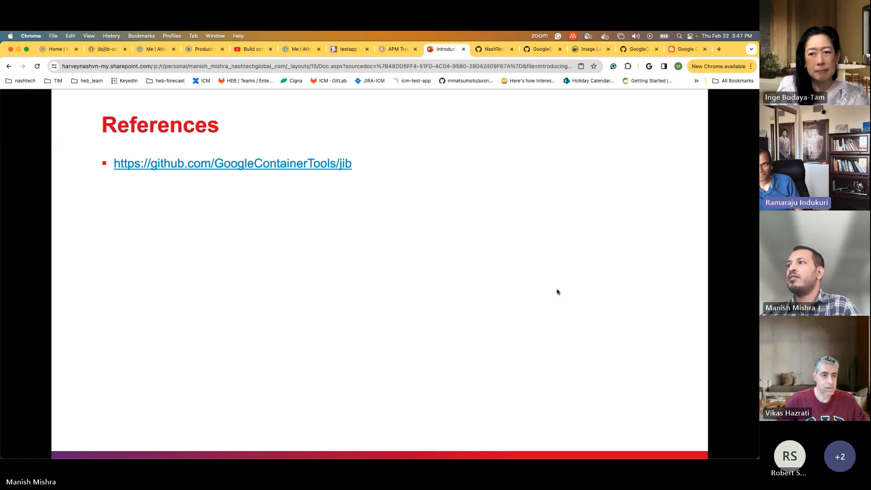
{"action": "mouse_move", "coordinate": [716, 347]}
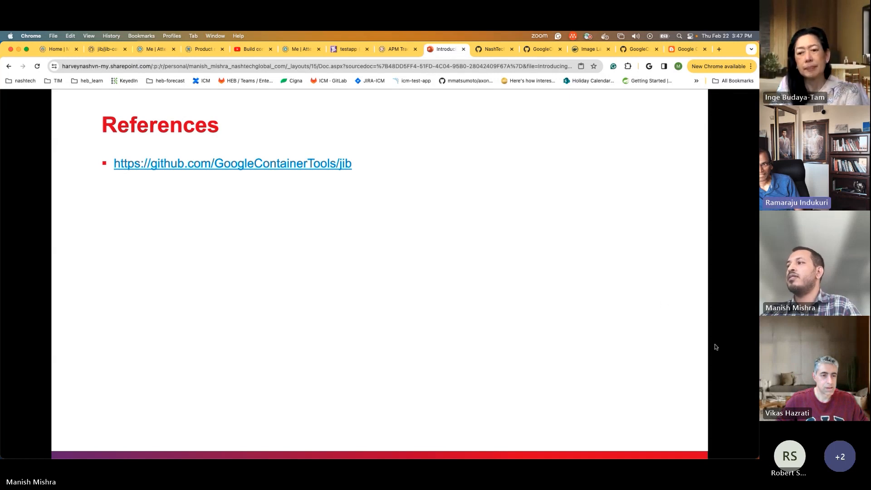